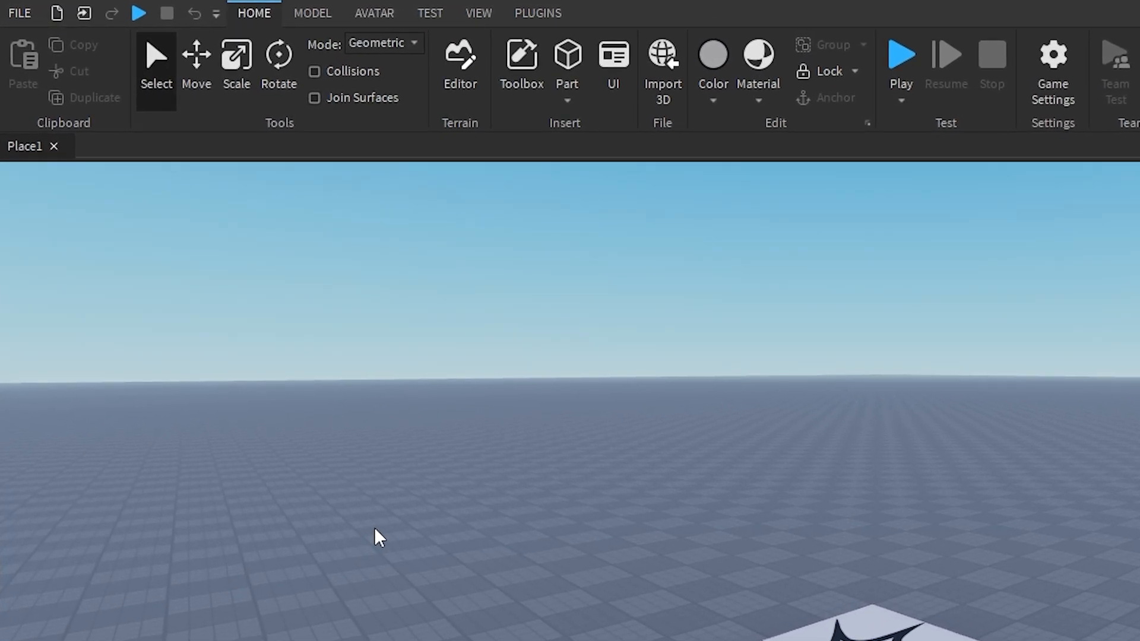
pyautogui.moveTo(477, 15)
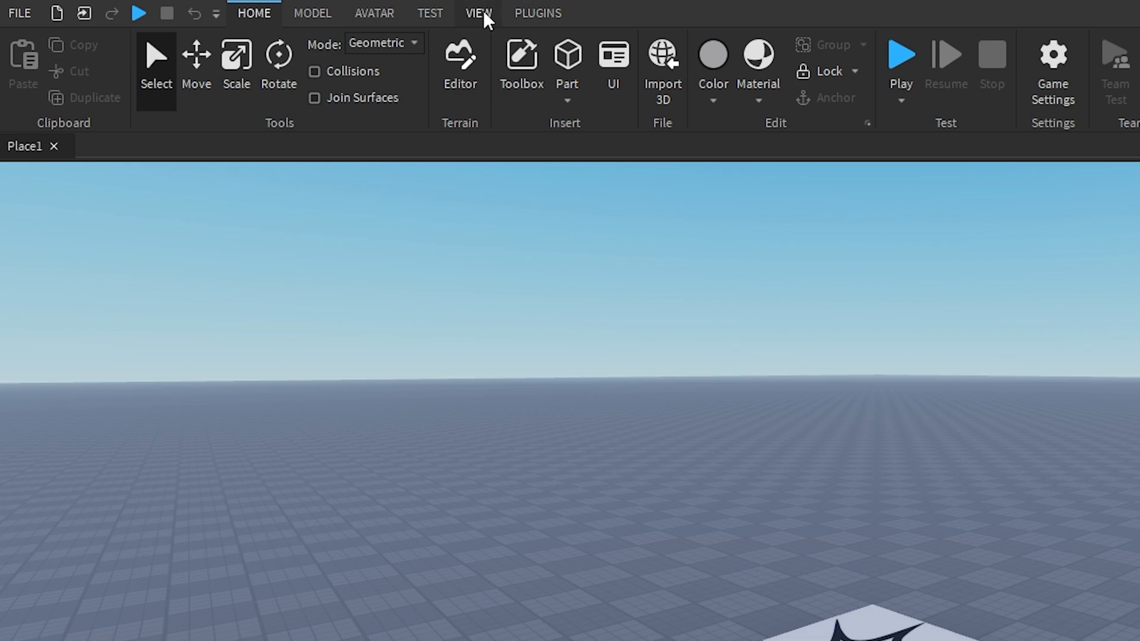
# Show the Explorer and Properties panels beside the 3D view
pyautogui.click(477, 13)
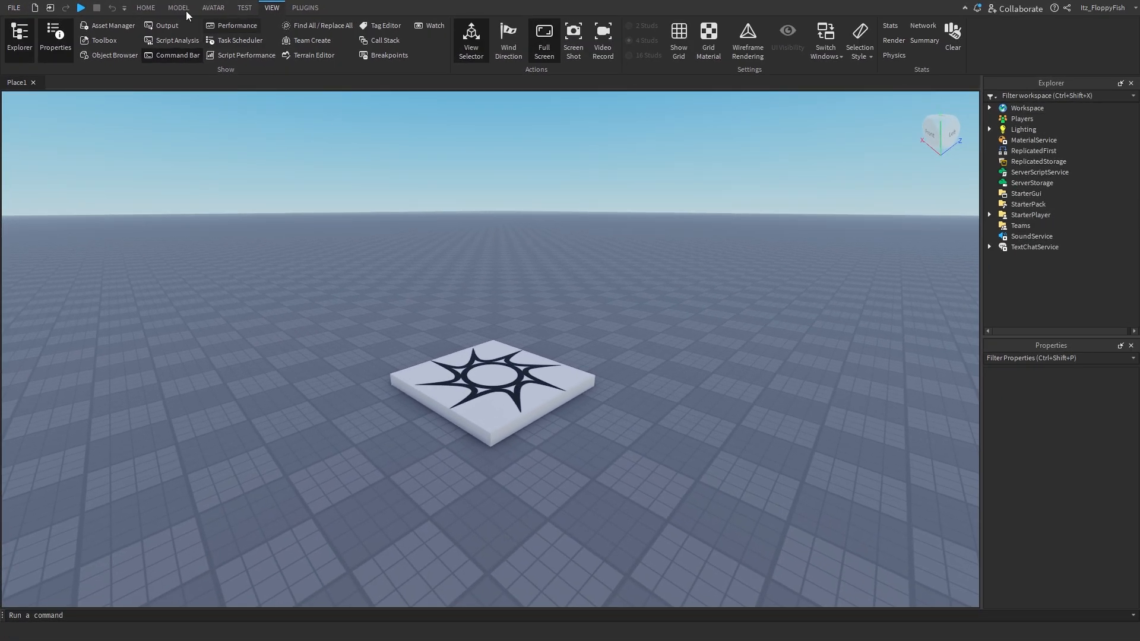
# Insert a LocalScript into StarterPlayerScripts under StarterPlayer
pyautogui.click(139, 7)
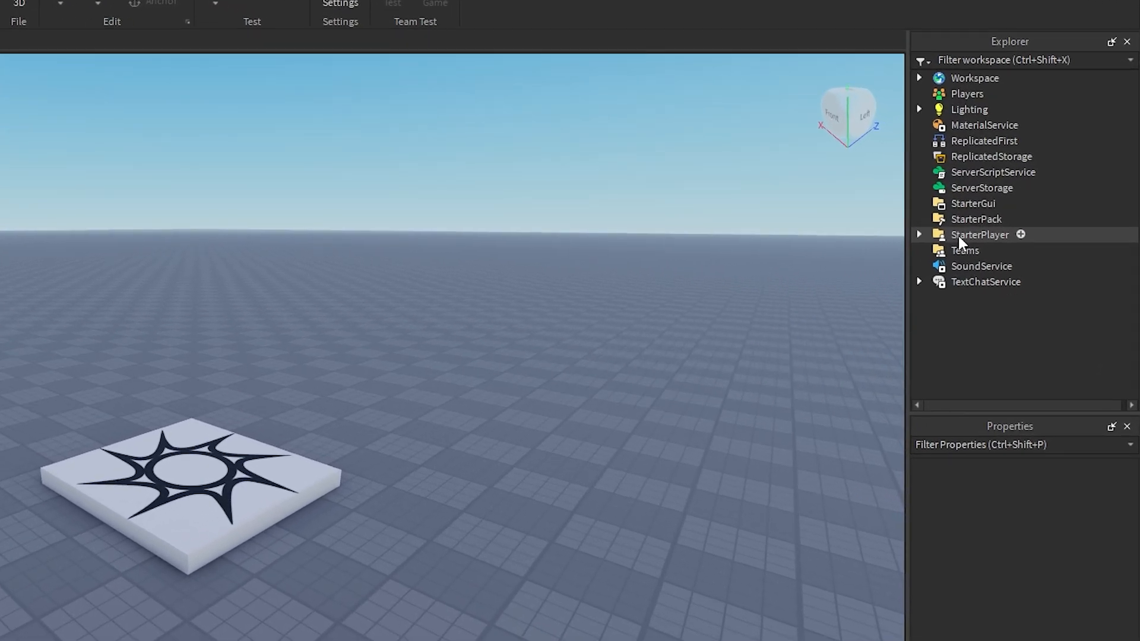
pyautogui.click(919, 234)
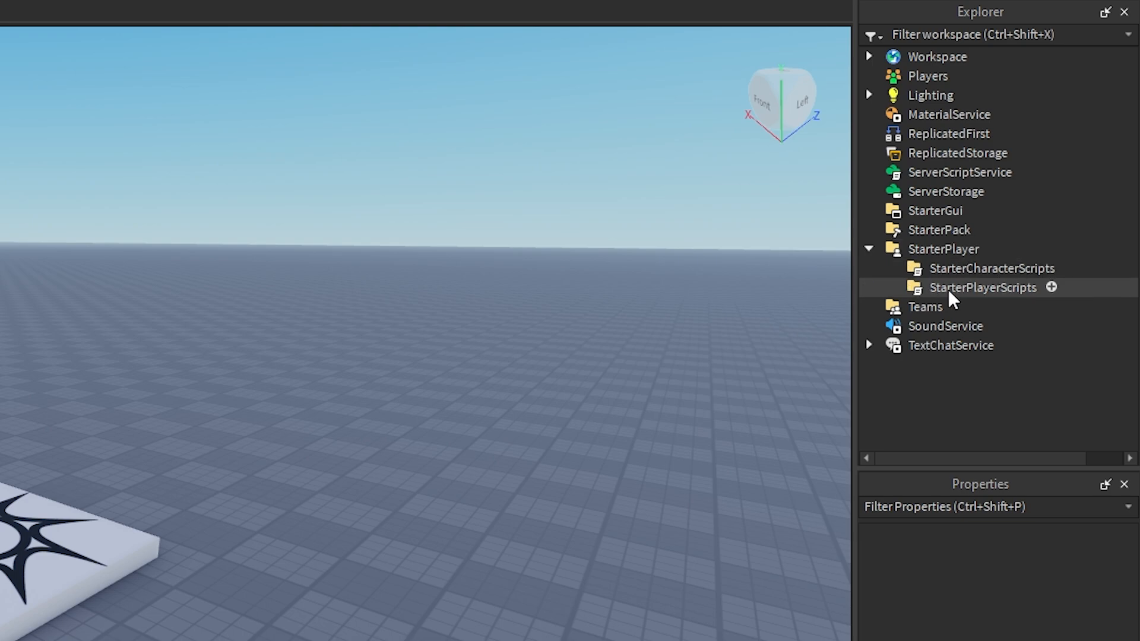
pyautogui.click(1049, 287)
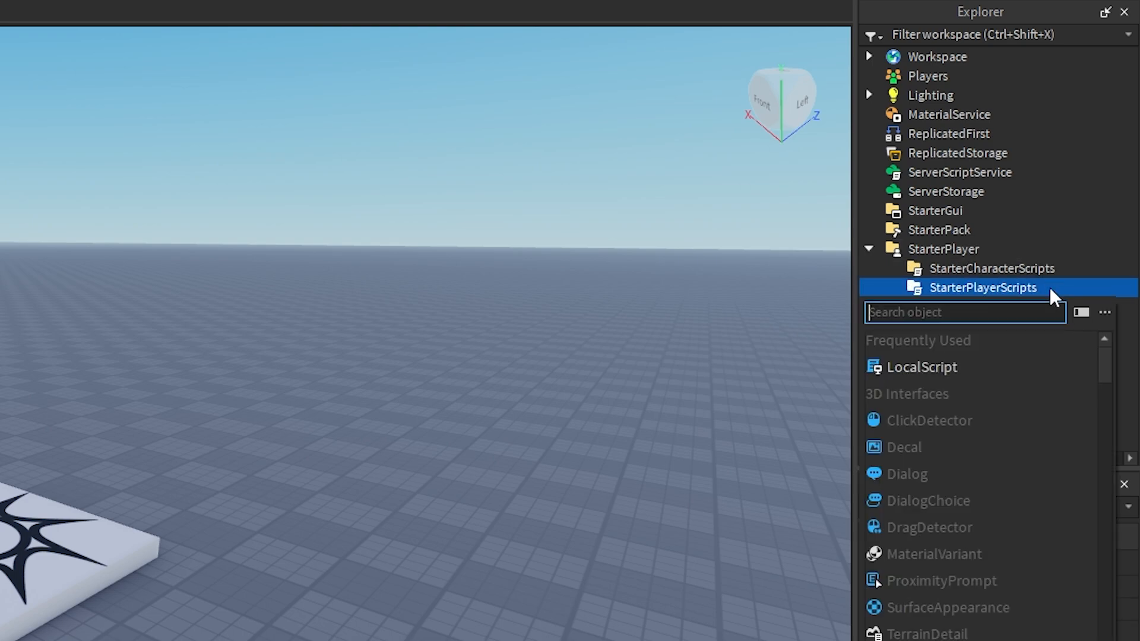
pyautogui.click(922, 368)
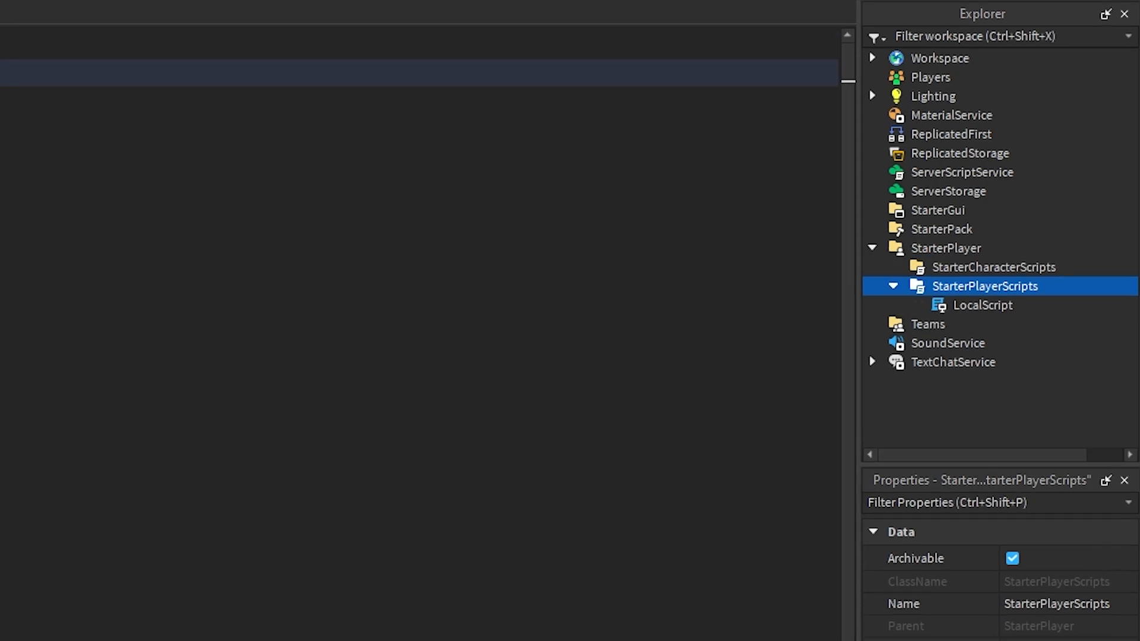
# Replace the default print line with the onKeyPress reset function bound to R
pyautogui.doubleClick(983, 305)
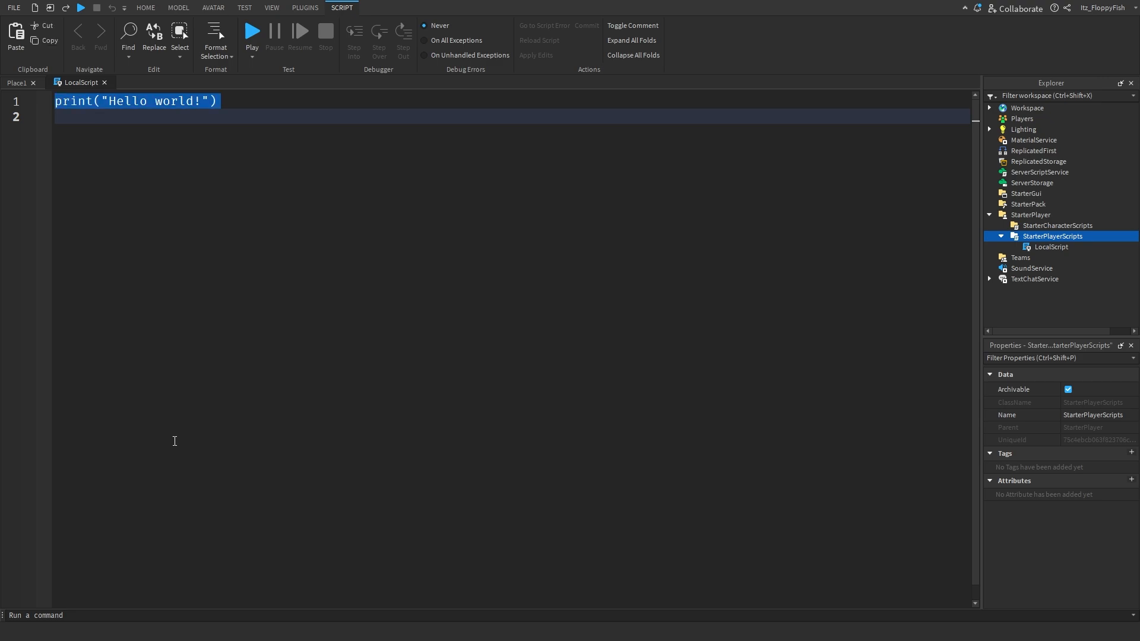
pyautogui.press('Delete')
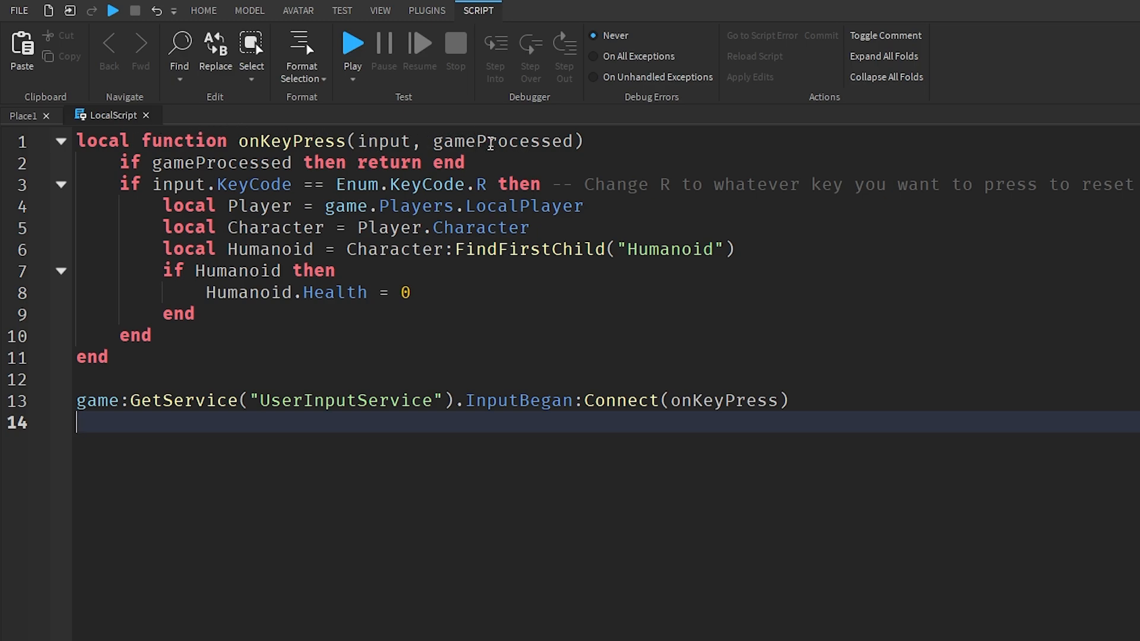
pyautogui.doubleClick(289, 141)
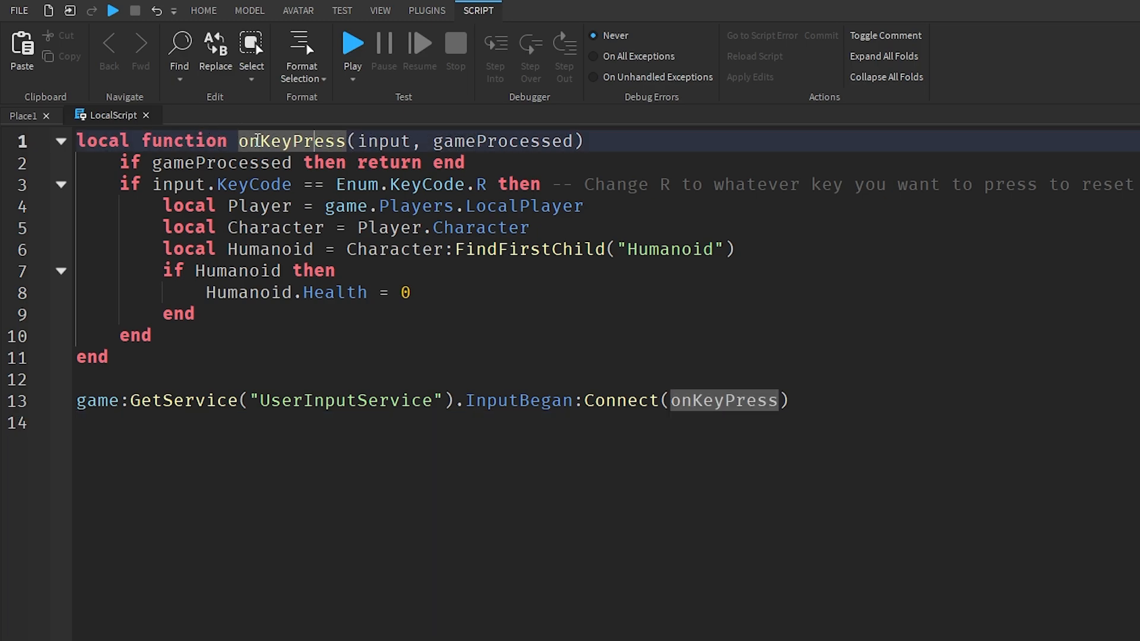
pyautogui.moveTo(185, 131)
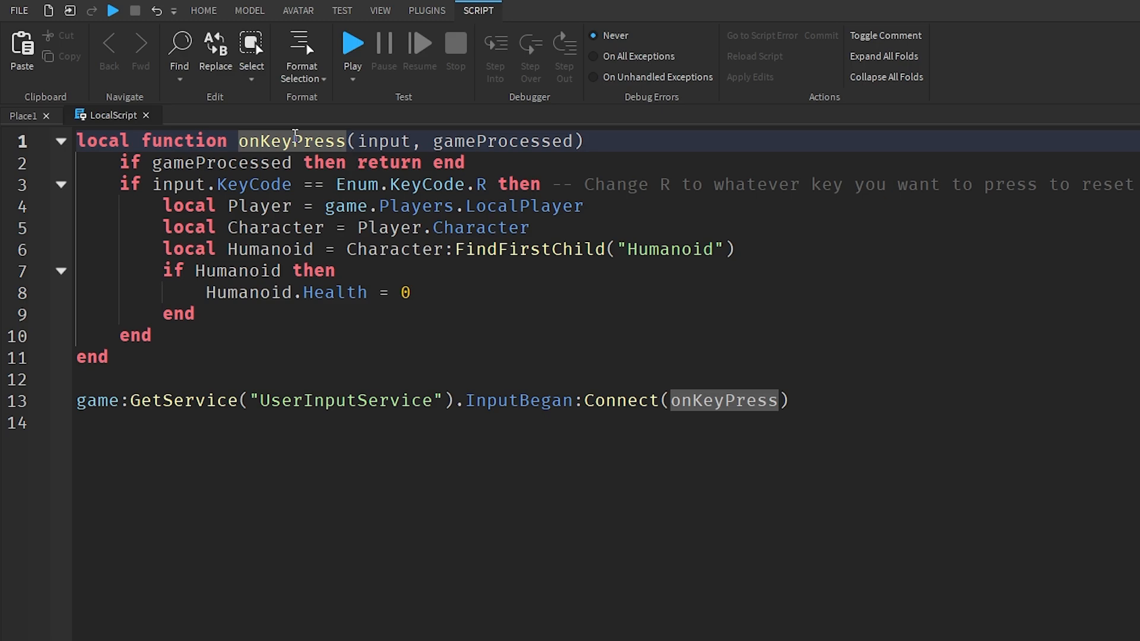
pyautogui.moveTo(127, 163)
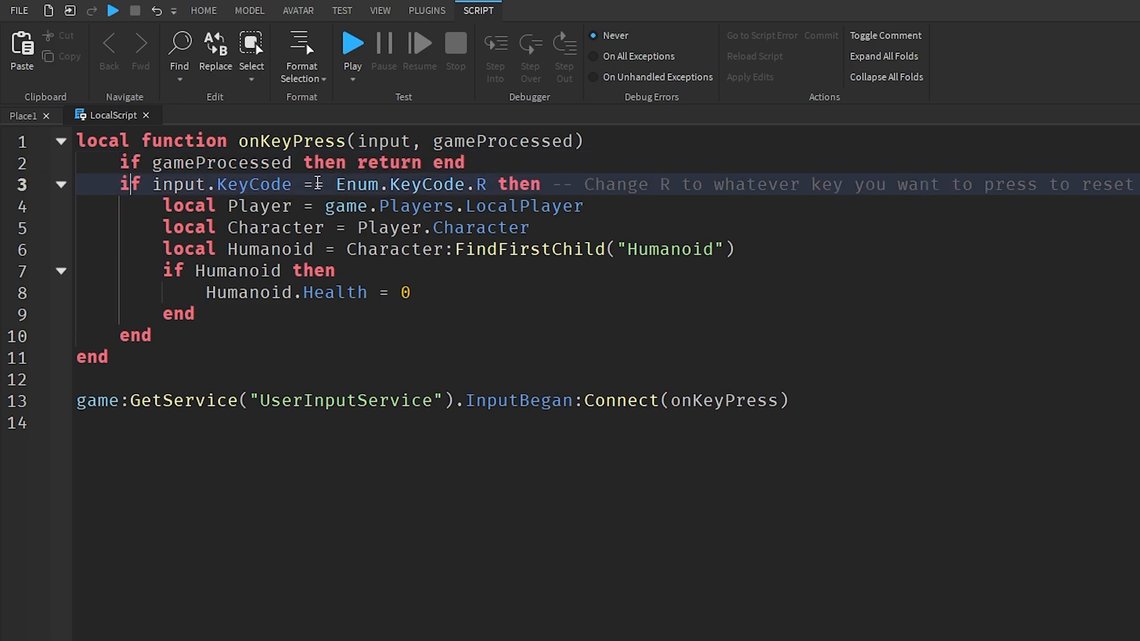
pyautogui.write('=')
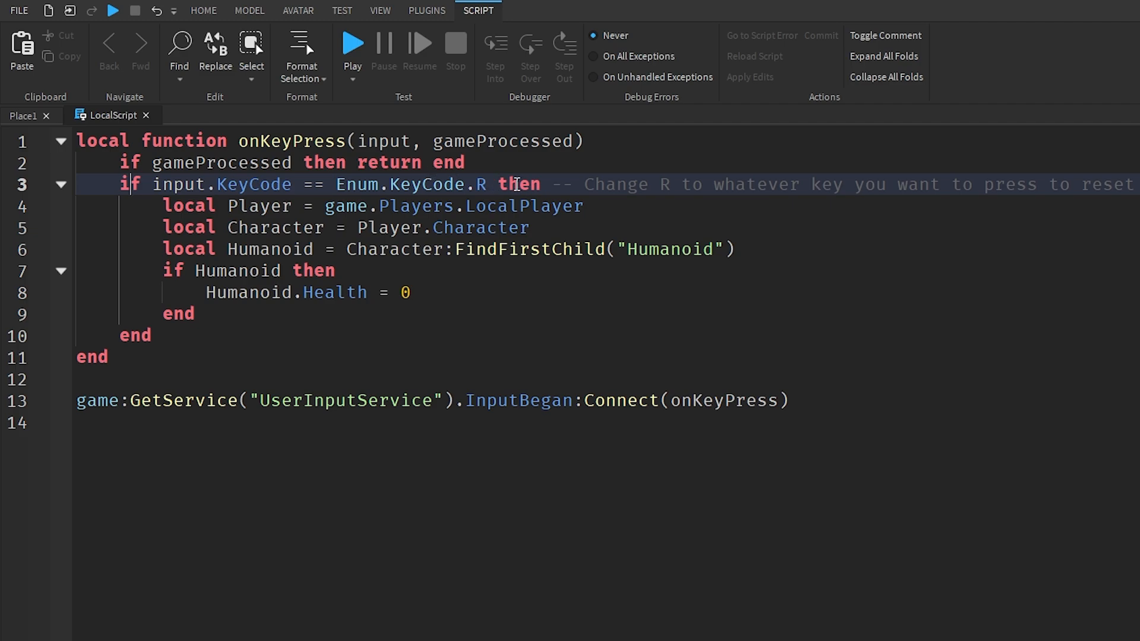
pyautogui.moveTo(498, 226)
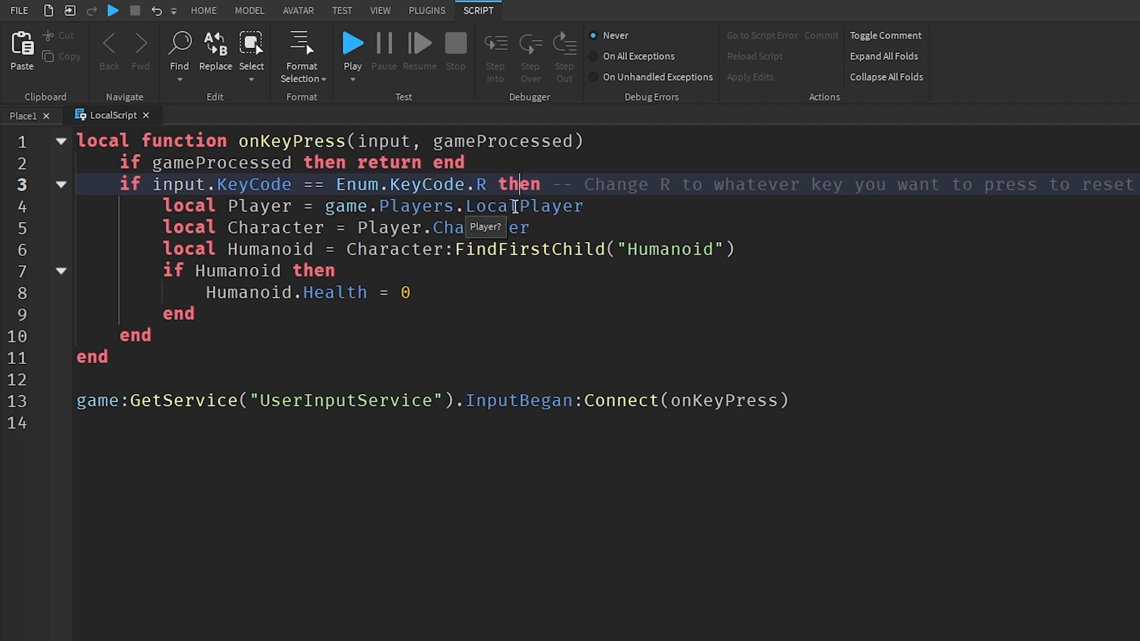
pyautogui.moveTo(163, 206); pyautogui.dragTo(193, 313)
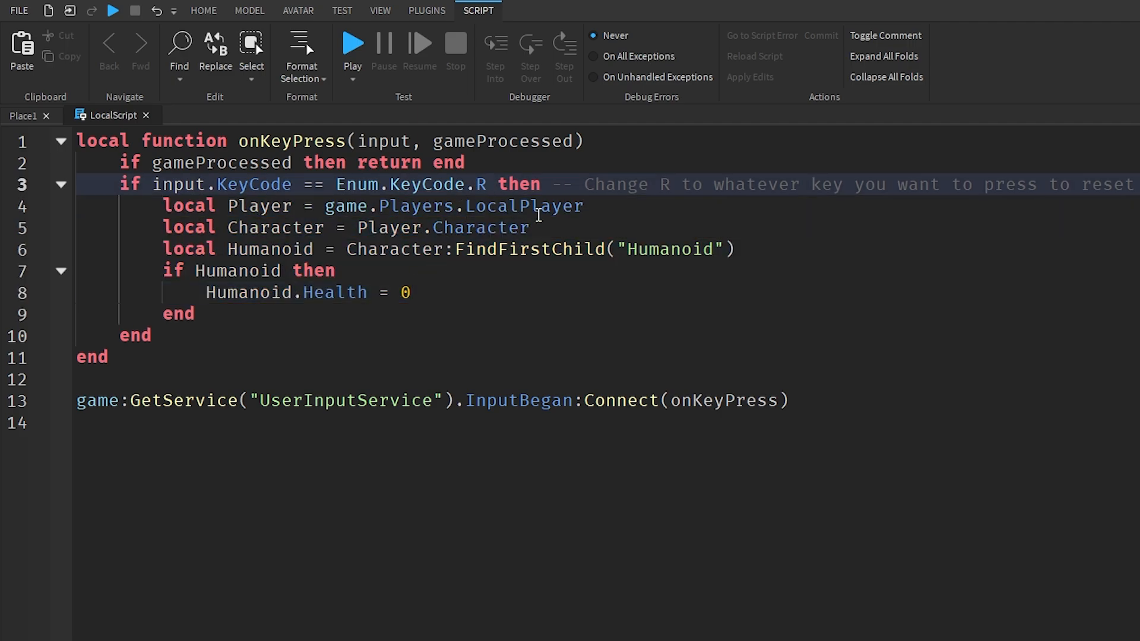
pyautogui.moveTo(537, 214)
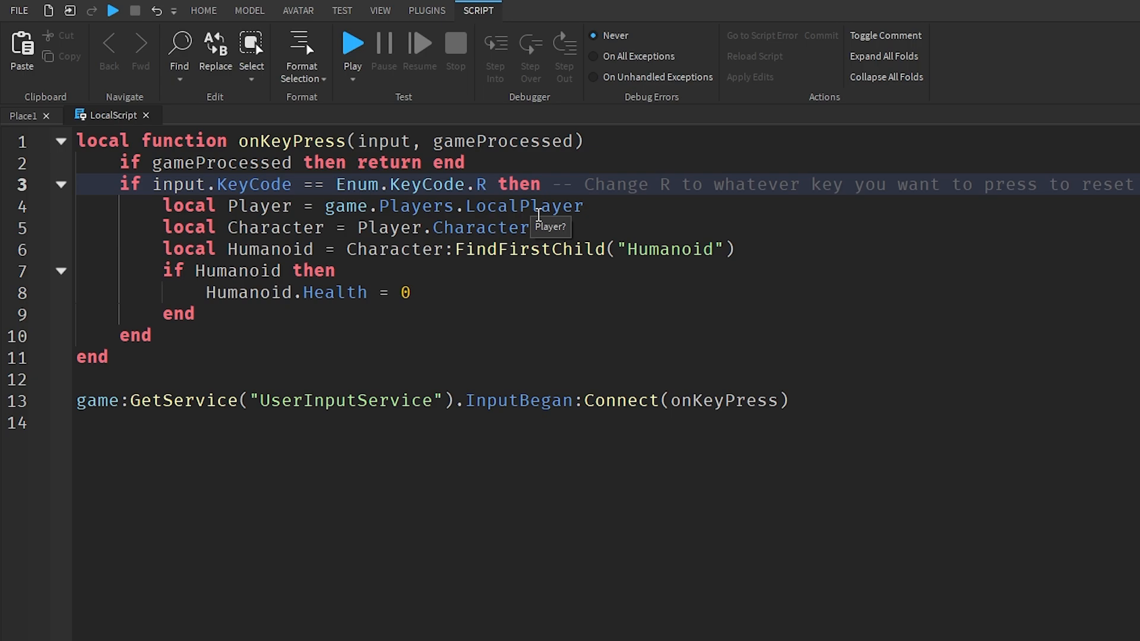
pyautogui.click(484, 184)
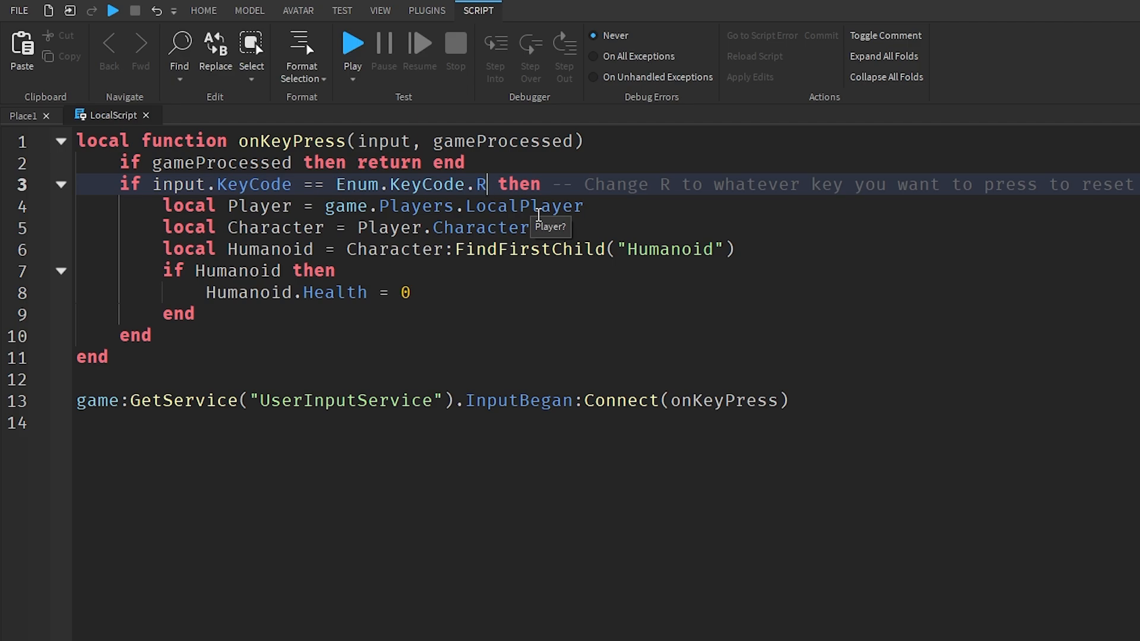
pyautogui.write('P')
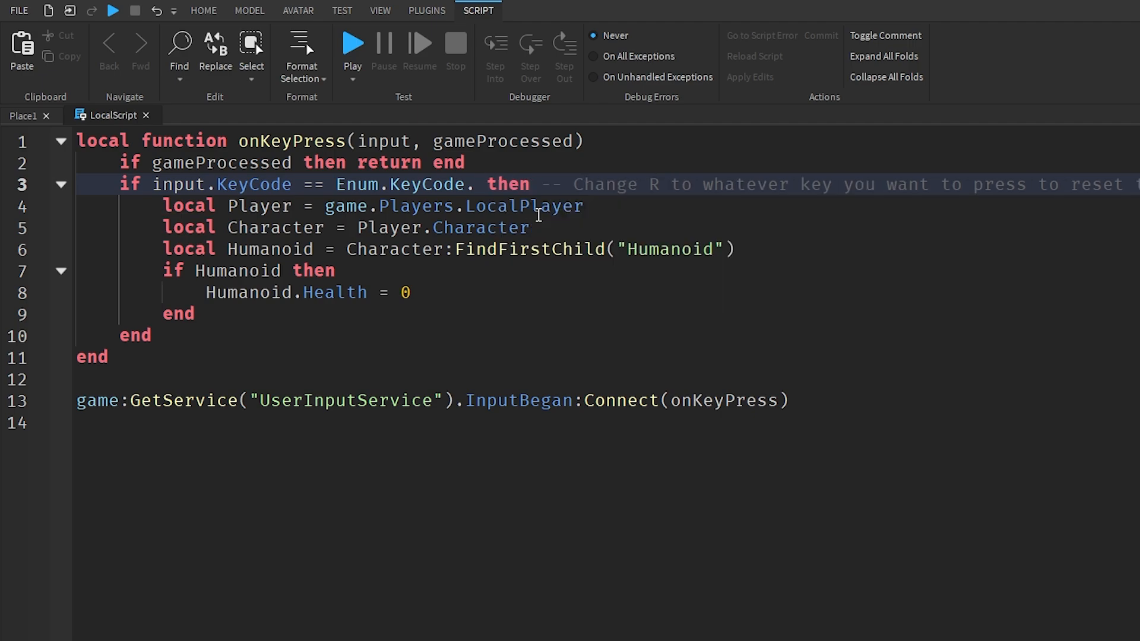
pyautogui.write('R')
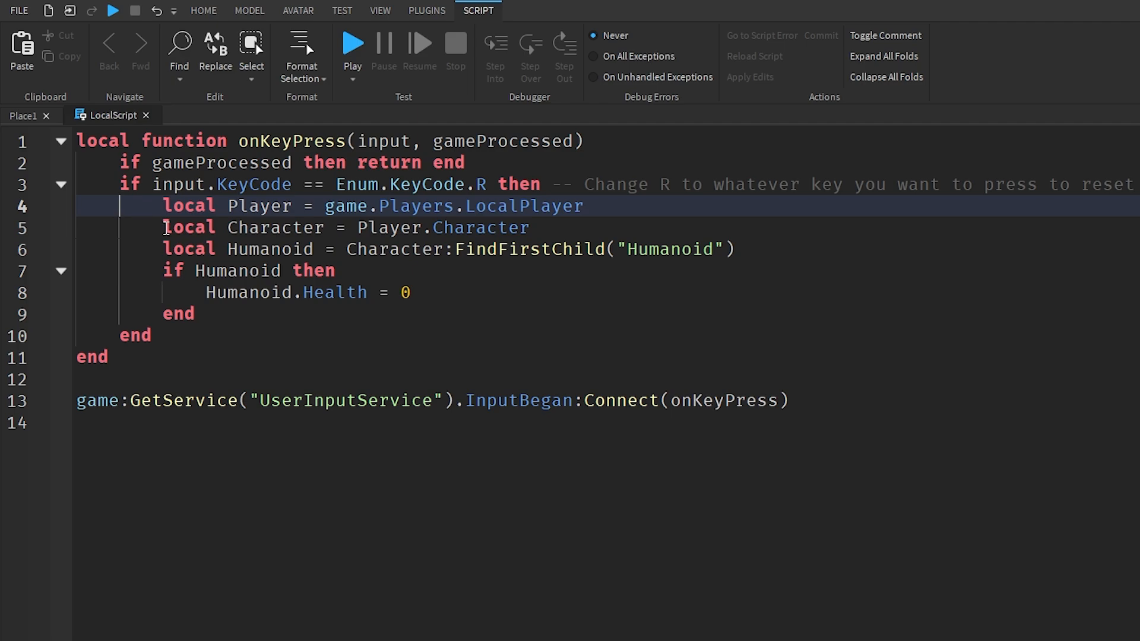
pyautogui.moveTo(451, 227)
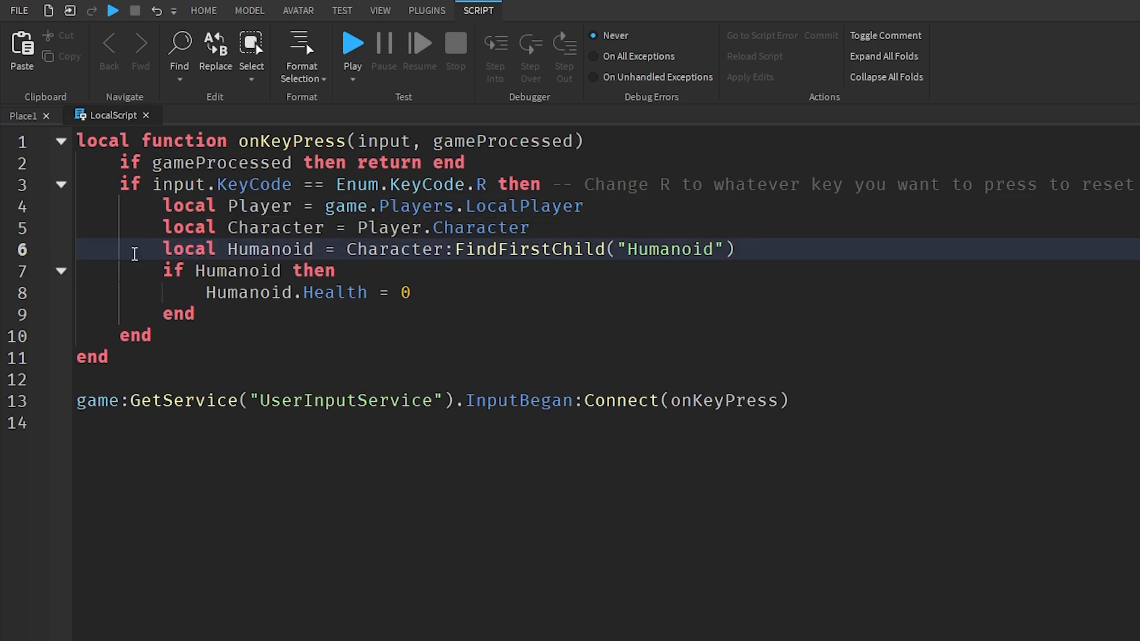
# Retype the Humanoid.Health value on line 8, ending back at 0
pyautogui.doubleClick(527, 249)
pyautogui.write('-')
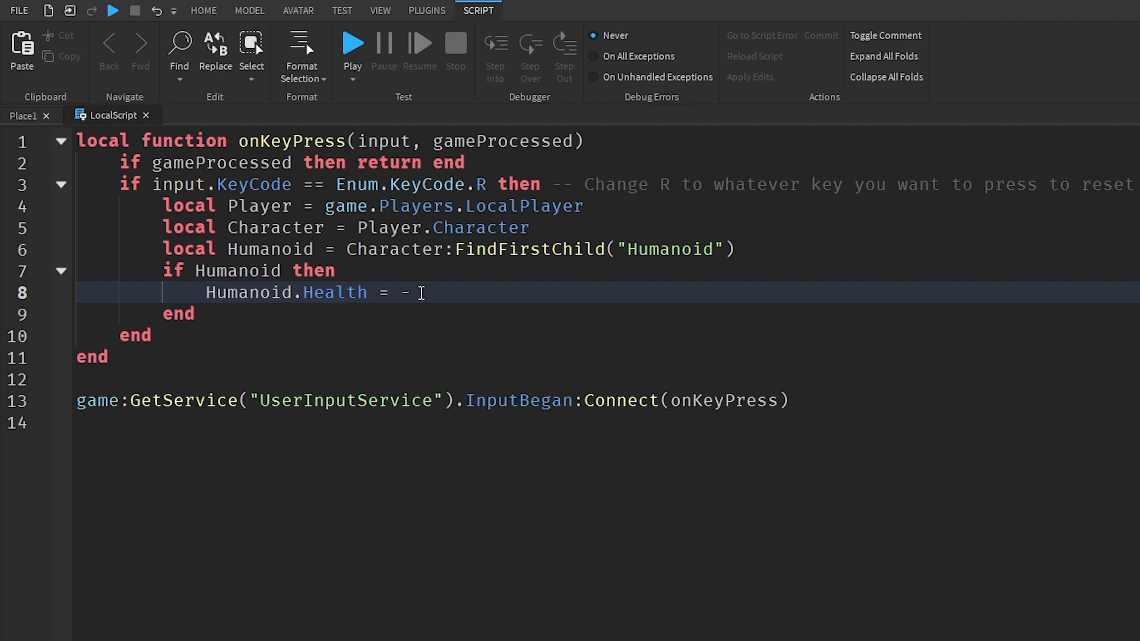
pyautogui.write('10')
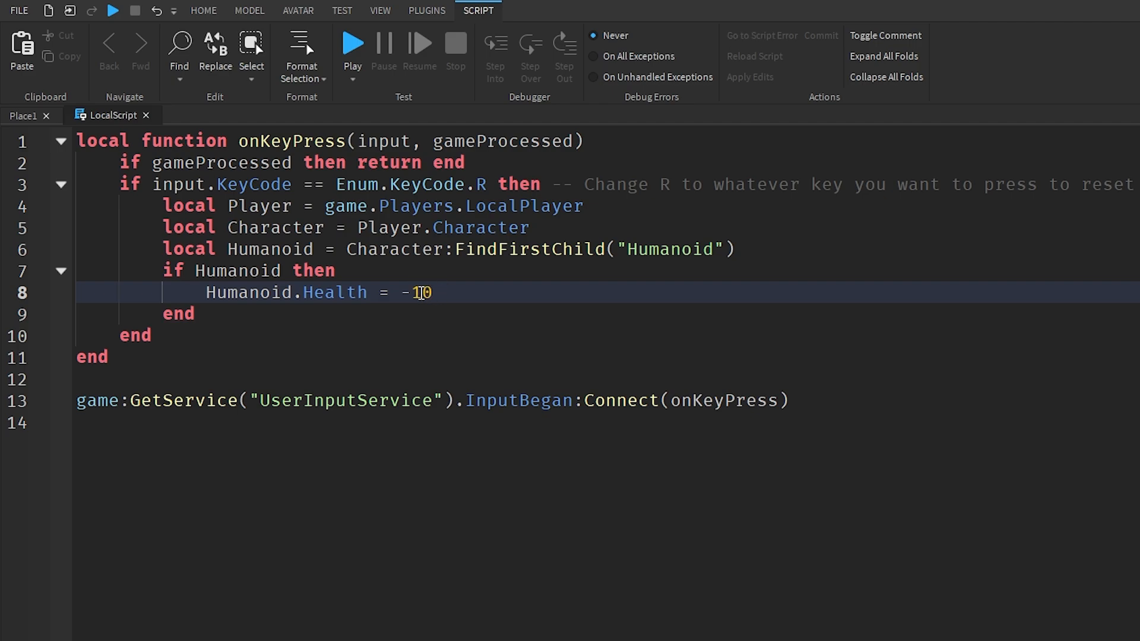
pyautogui.press('Backspace')
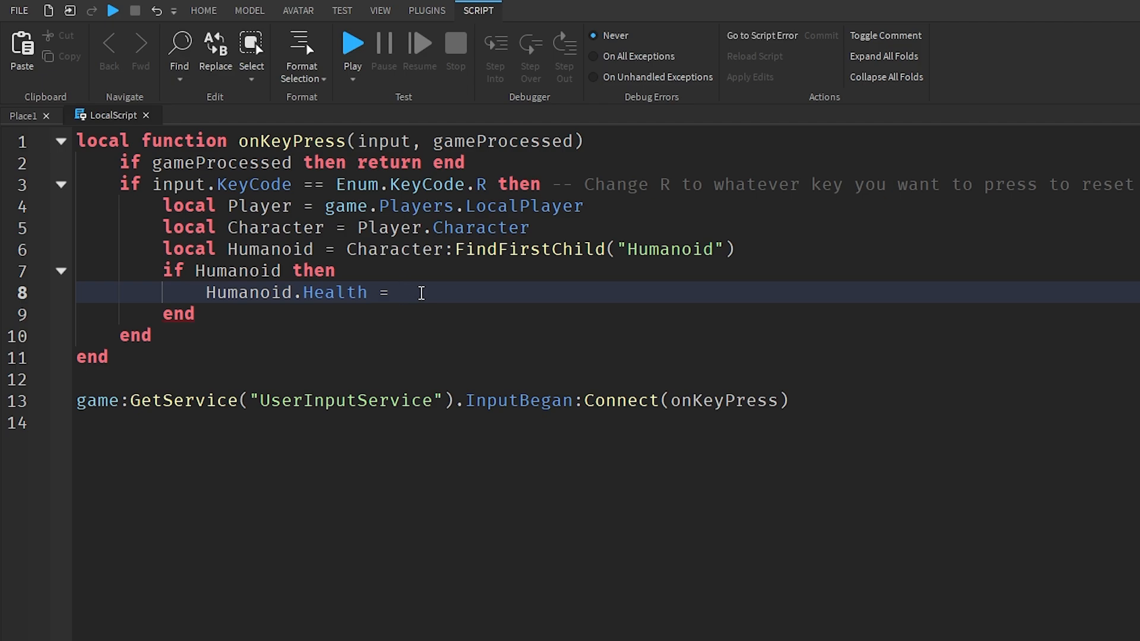
pyautogui.write('0')
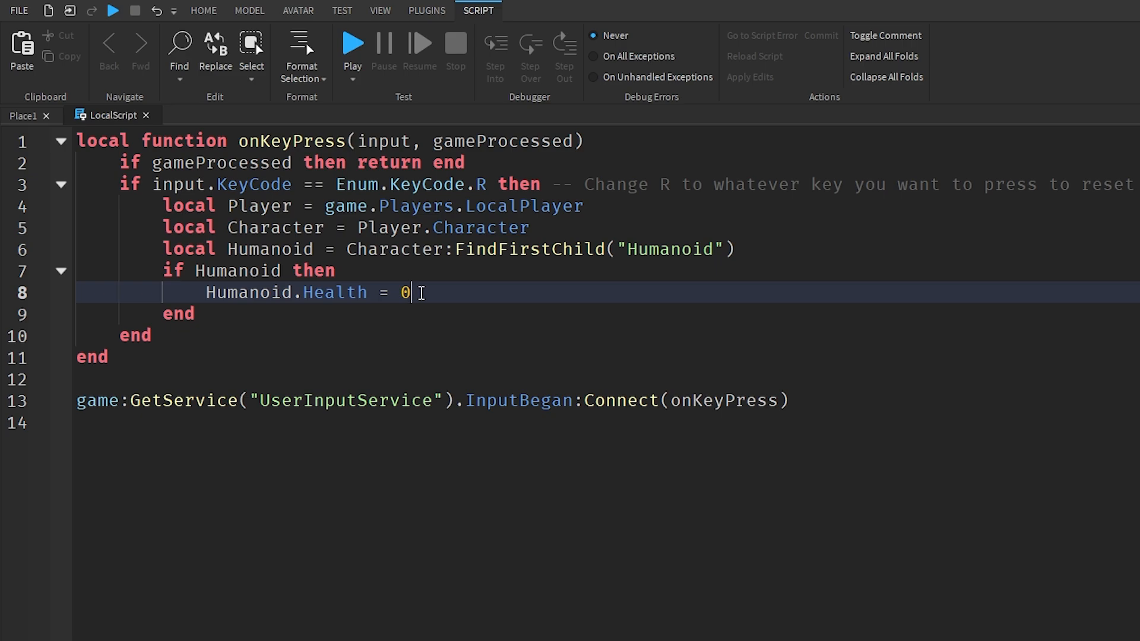
pyautogui.press('Backspace')
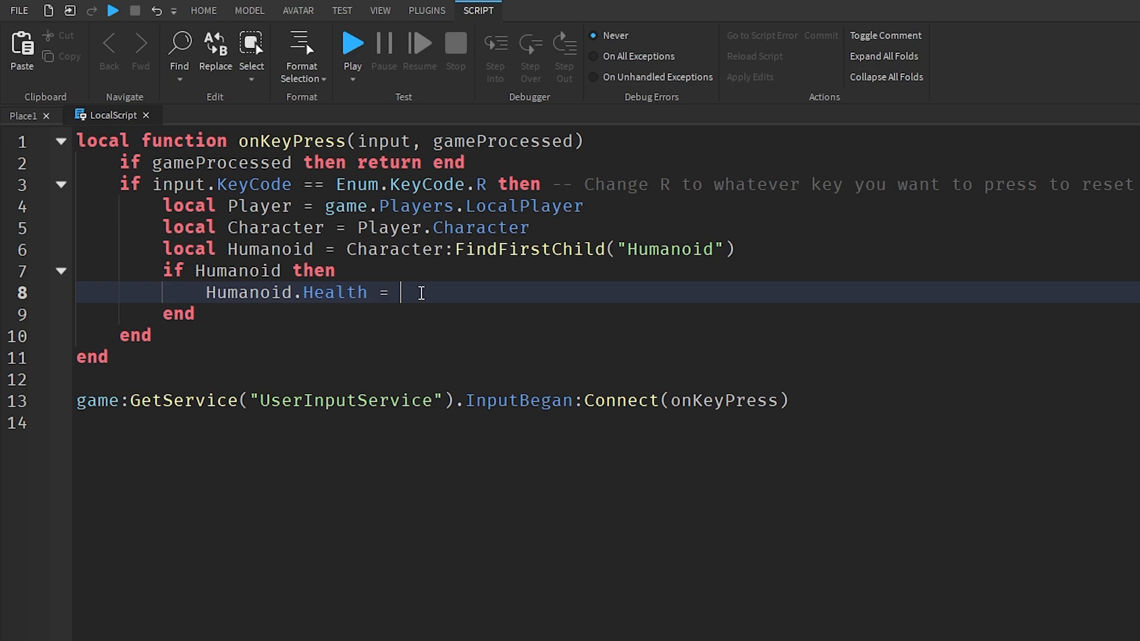
pyautogui.write('-')
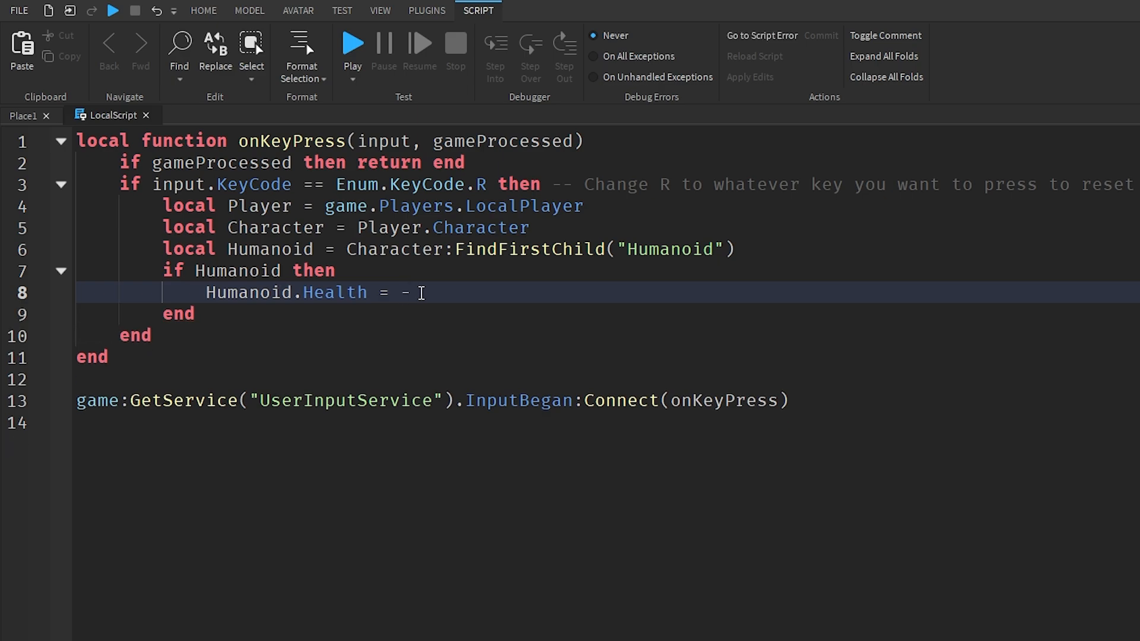
pyautogui.write('0')
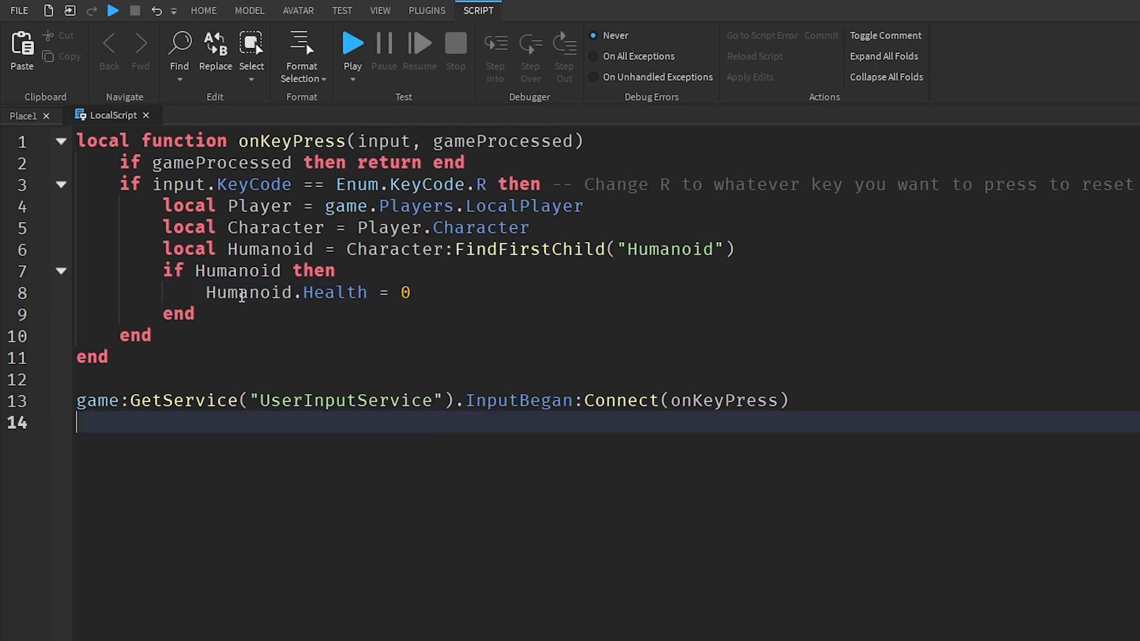
# Return from the script editor to the Place1 3D viewport
pyautogui.click(188, 271)
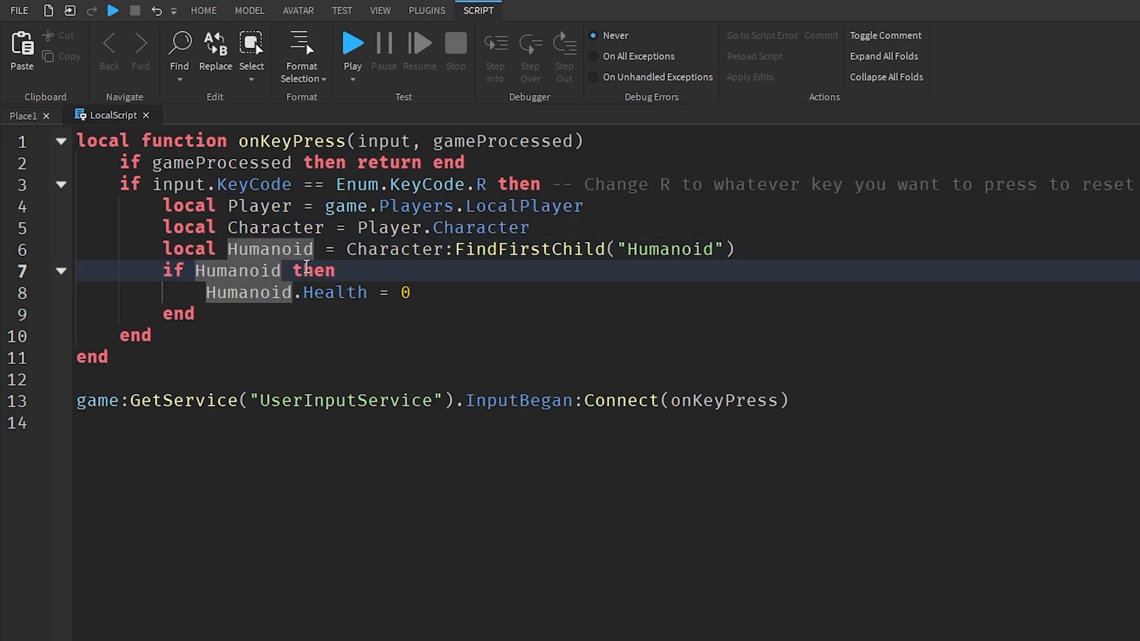
pyautogui.click(304, 292)
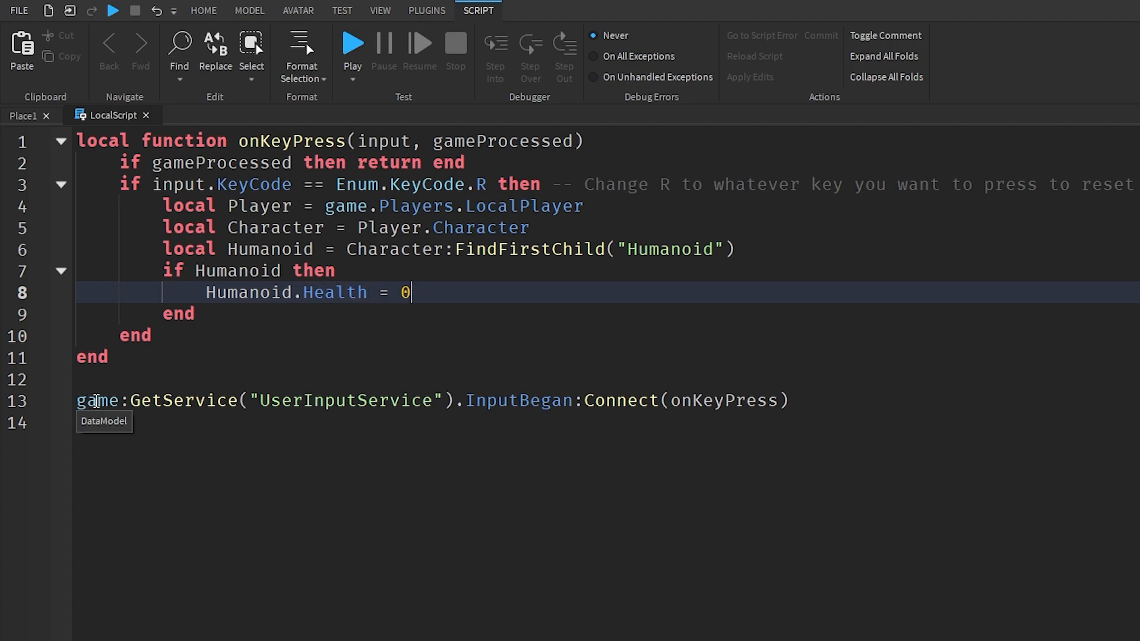
pyautogui.moveTo(494, 415)
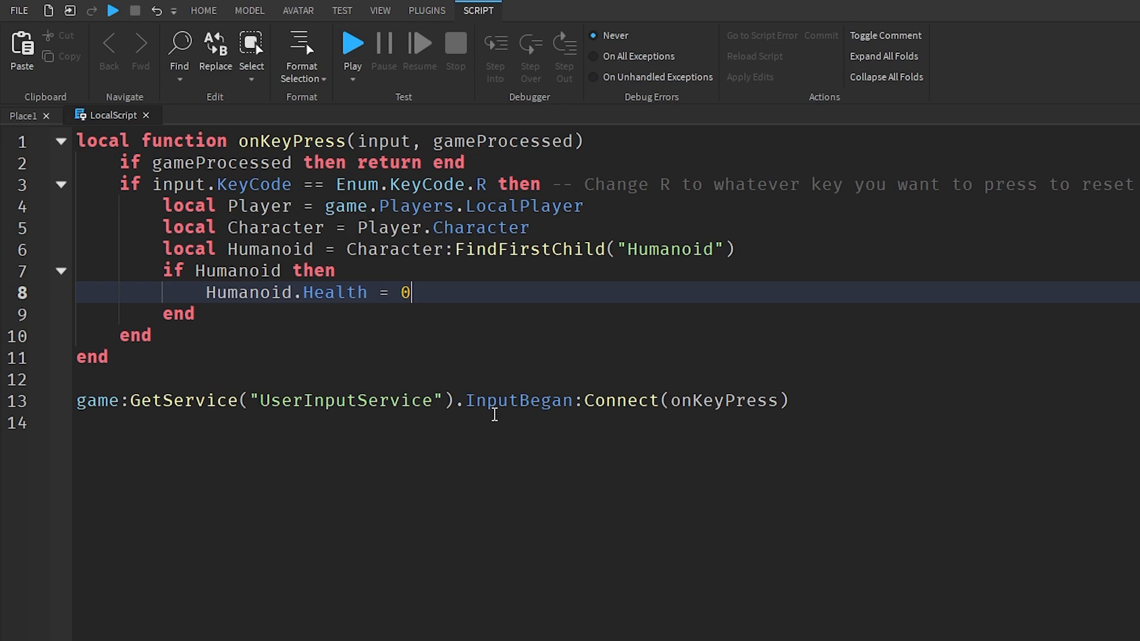
pyautogui.moveTo(693, 396)
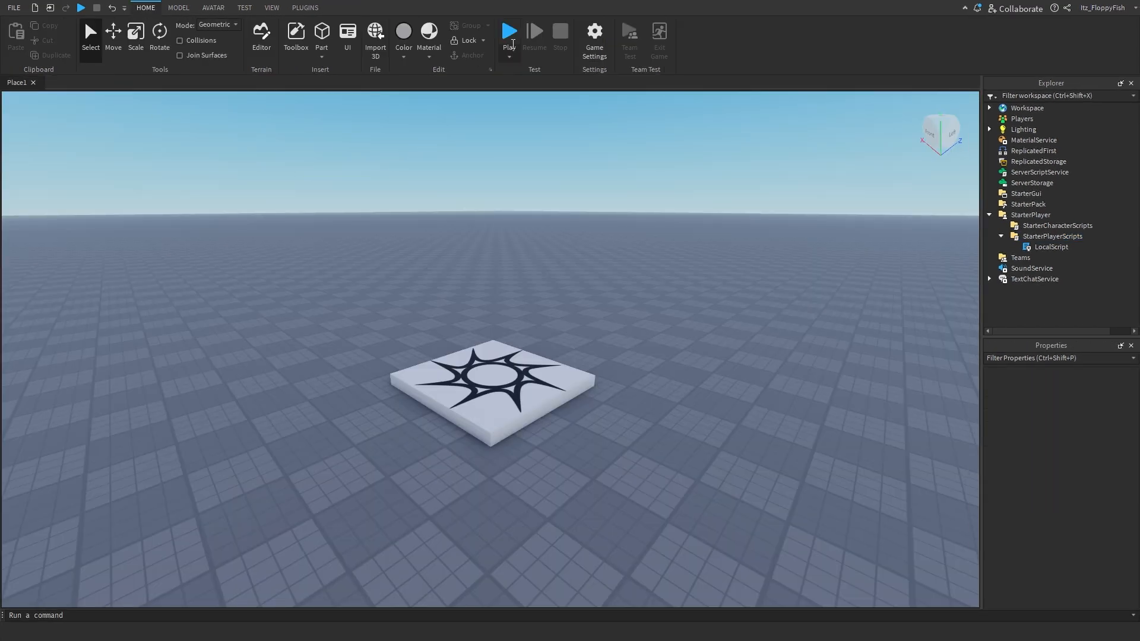
# Start a play test so the avatar spawns on the baseplate
pyautogui.click(509, 31)
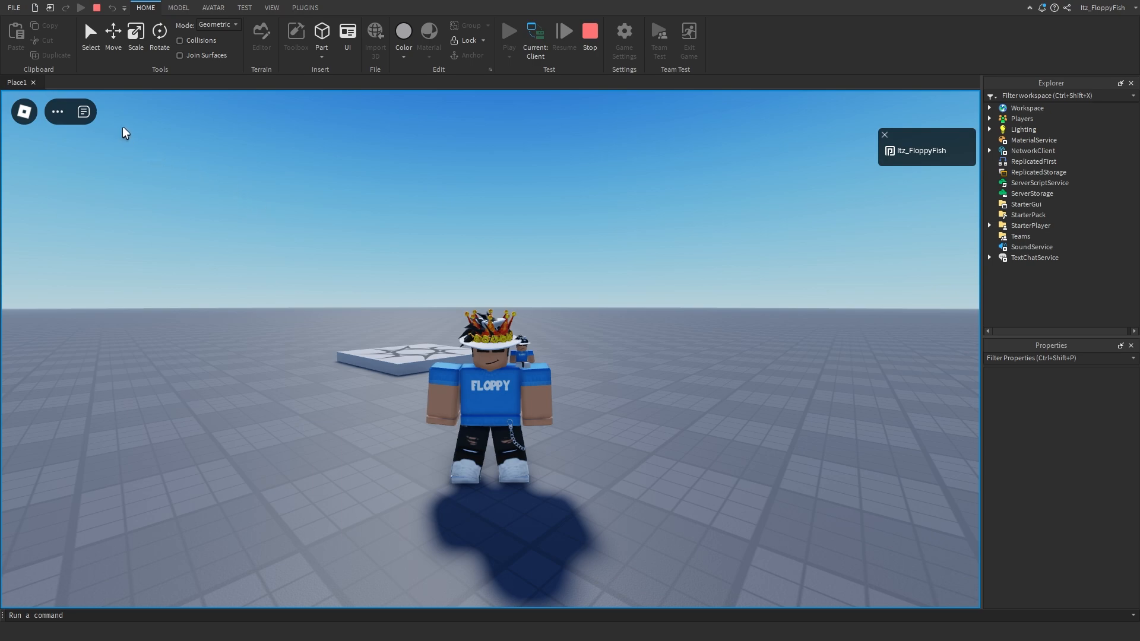
# Type 'Write' in the in-game chat, then end the play test
pyautogui.click(83, 112)
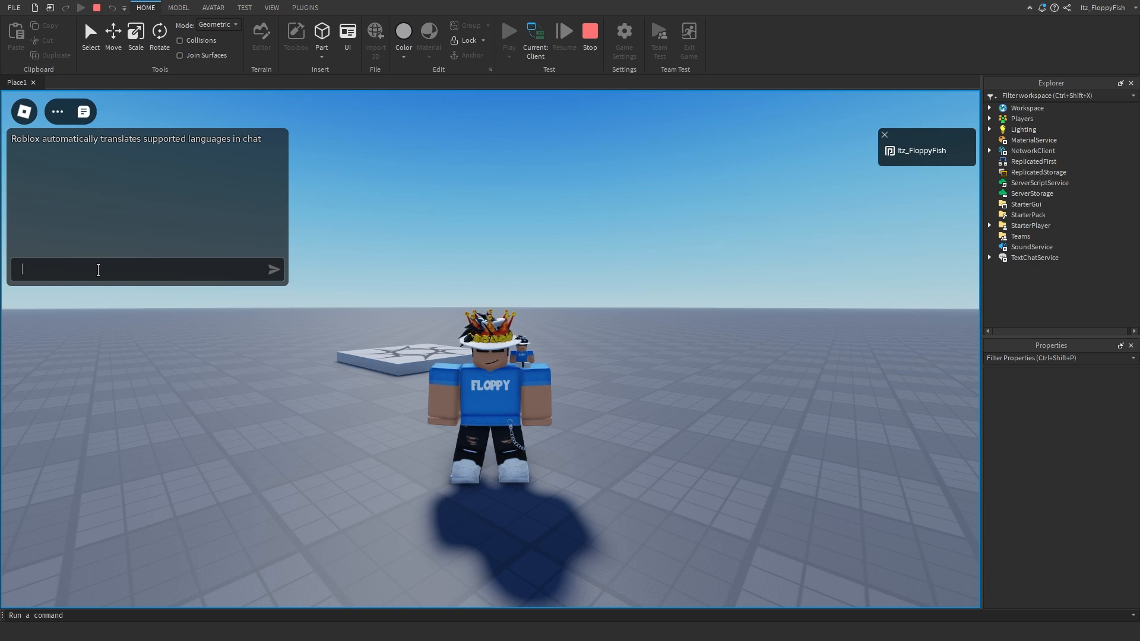
pyautogui.write('W')
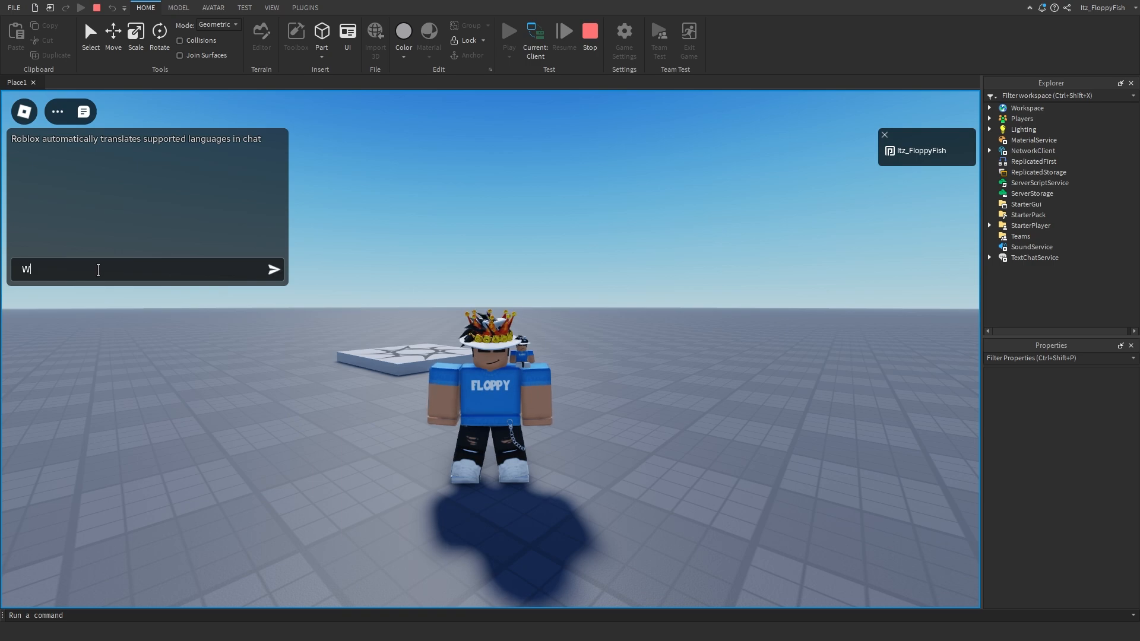
pyautogui.write('rite')
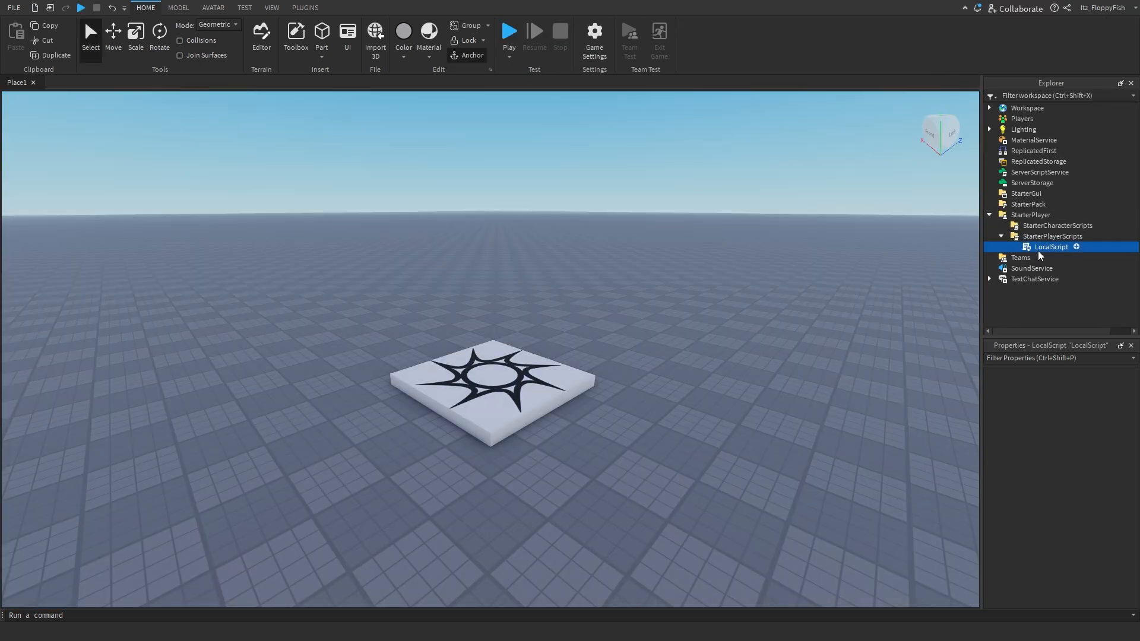
# Reopen the LocalScript and launch play mode again
pyautogui.doubleClick(1052, 247)
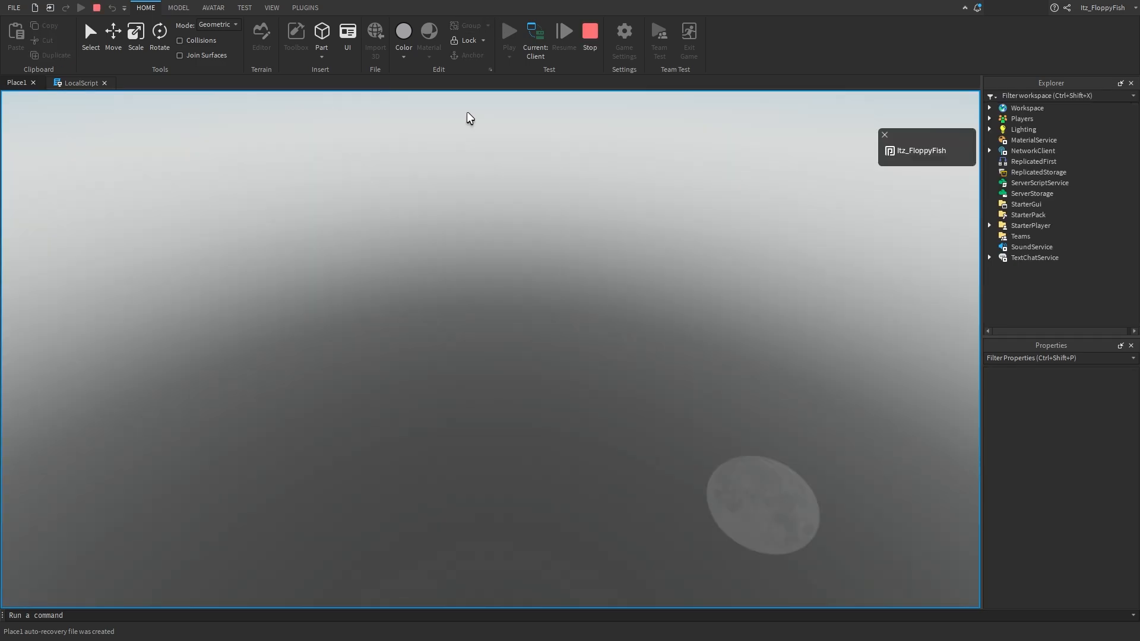
pyautogui.click(508, 31)
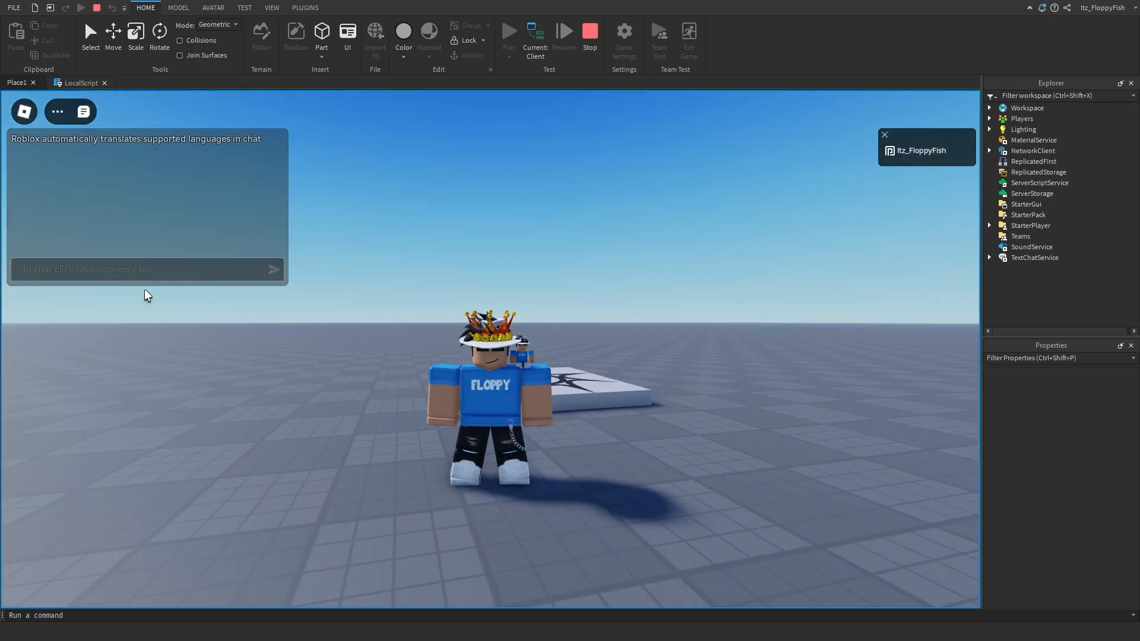
# Send the chat message 'write' so it appears above the avatar
pyautogui.write('wri')
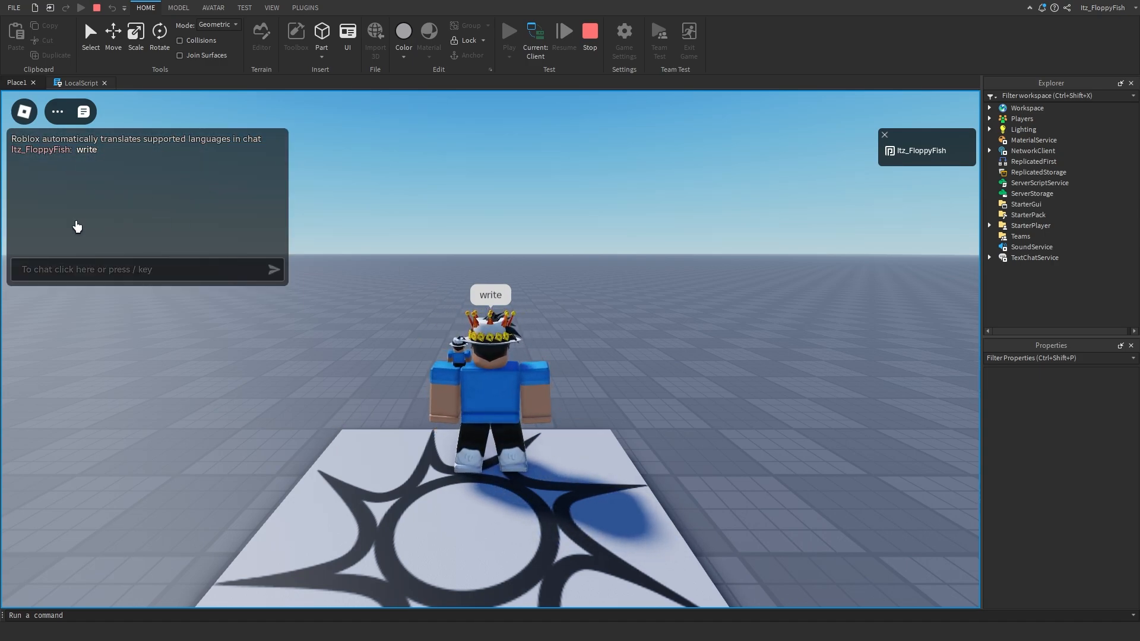
pyautogui.moveTo(277, 209)
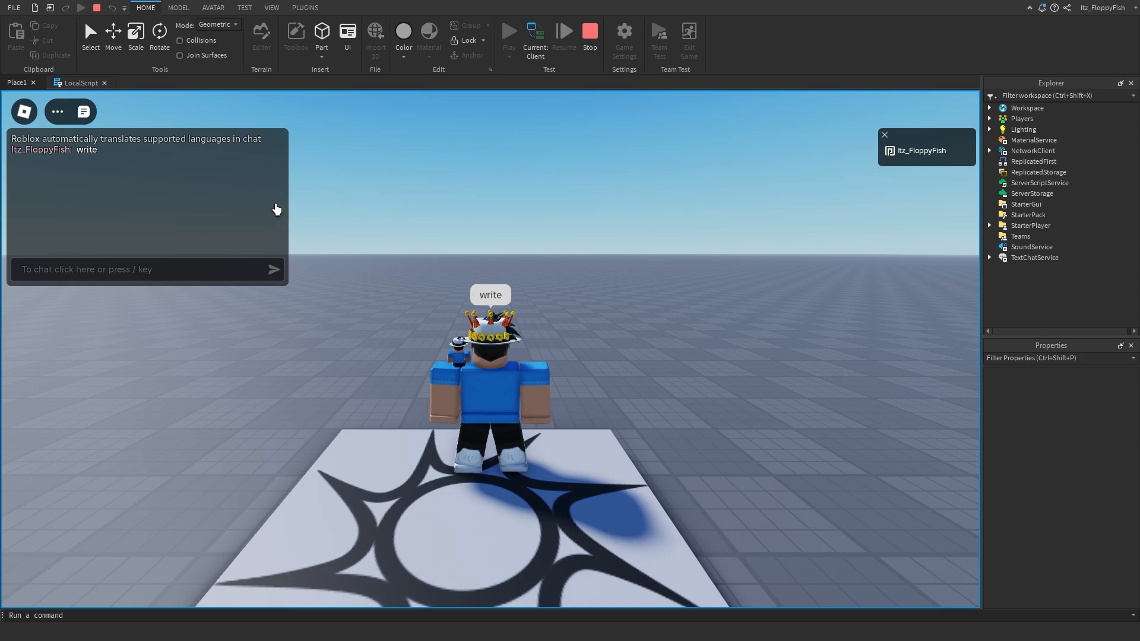